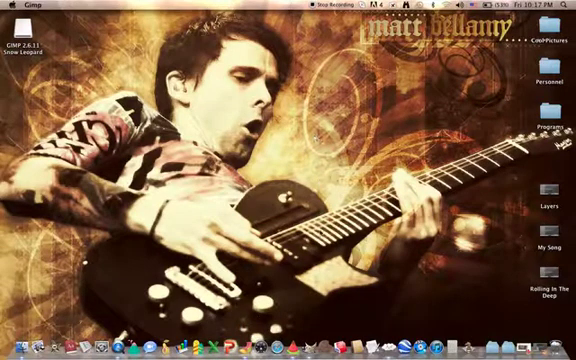
mouse_move(458, 328)
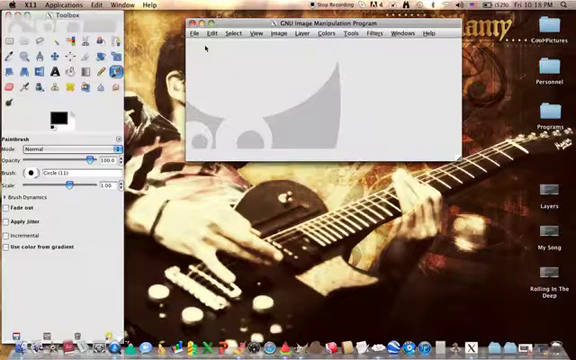
Create a new blank white image at the default size via File > New
left_click(190, 36)
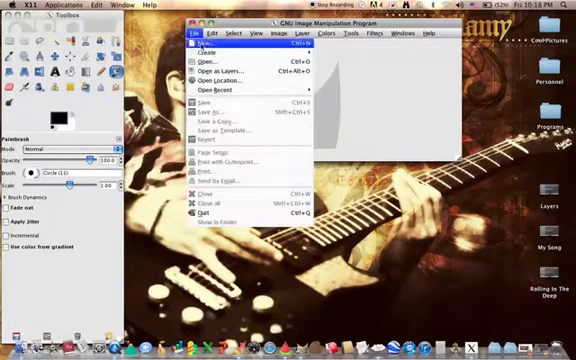
left_click(200, 46)
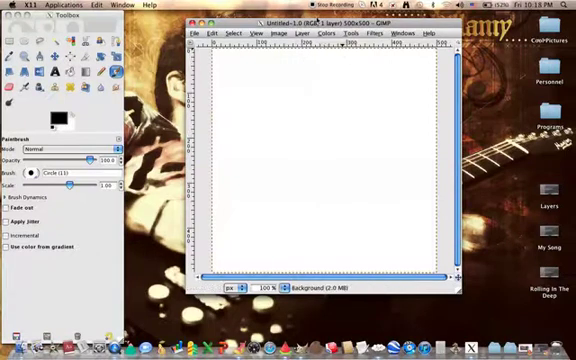
mouse_move(344, 90)
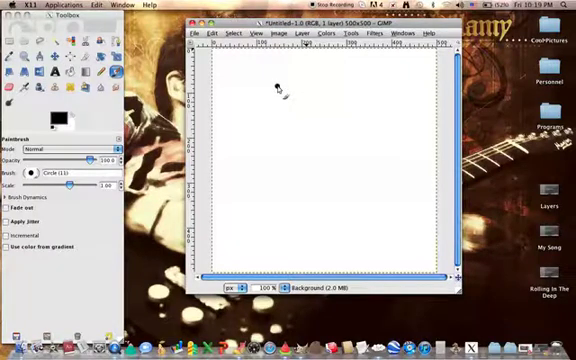
mouse_move(324, 152)
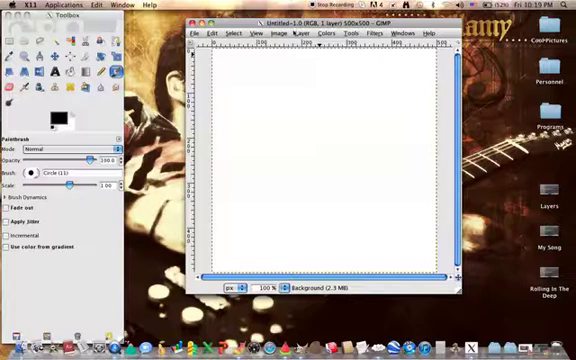
mouse_move(356, 128)
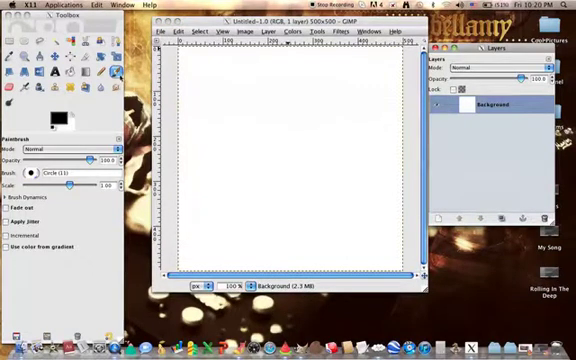
mouse_move(262, 168)
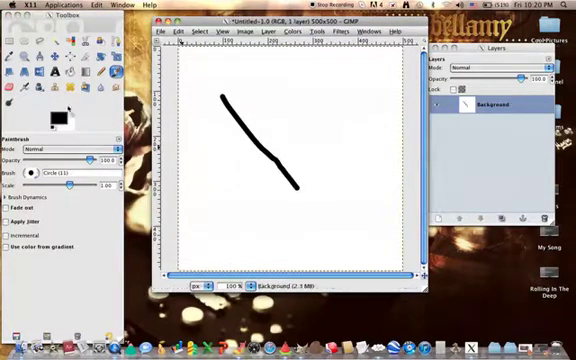
mouse_move(230, 180)
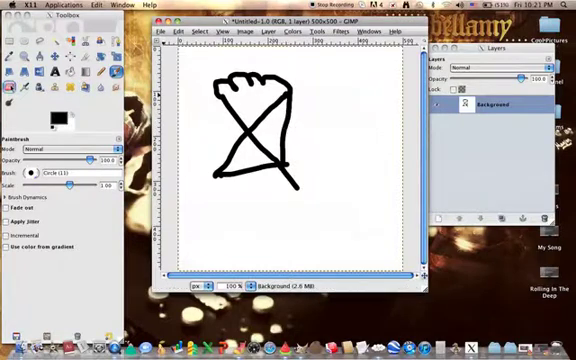
mouse_move(184, 152)
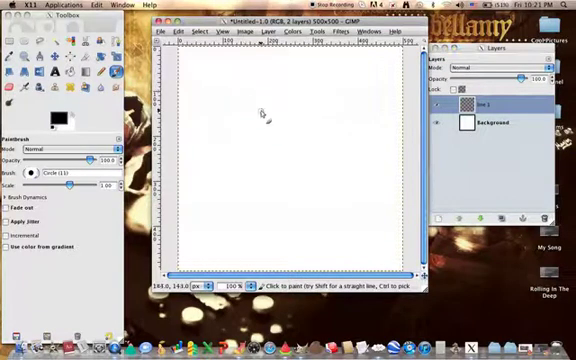
Paint two crossing diagonal black lines and a vertical line through them, forming a star
left_click_drag(222, 96, 316, 160)
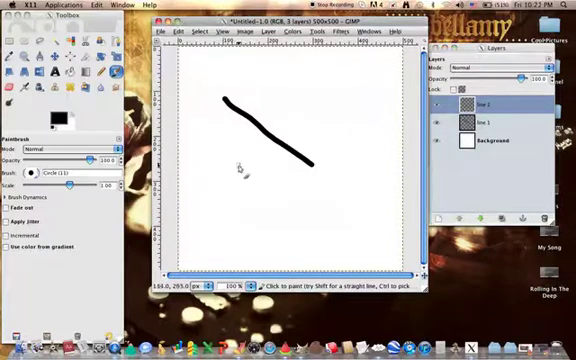
left_click_drag(232, 176, 310, 96)
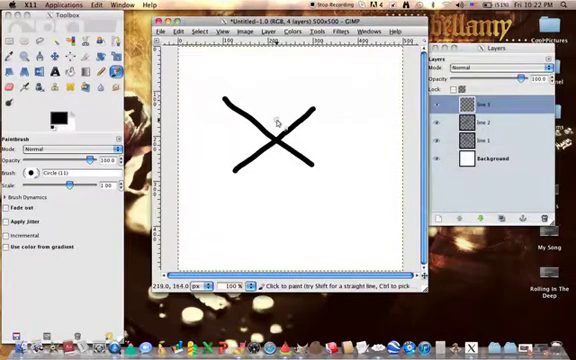
left_click_drag(276, 98, 276, 178)
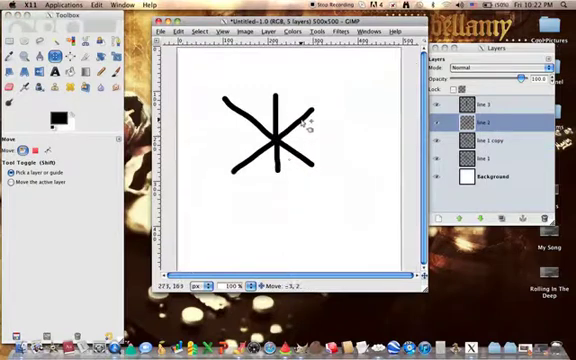
Pick the Move tool after finishing the six-pointed star of separate-layer strokes
left_click(490, 140)
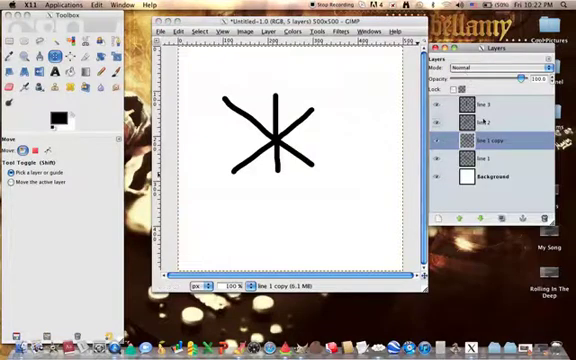
Bring up the File menu of the image window to start opening a photo
left_click(498, 108)
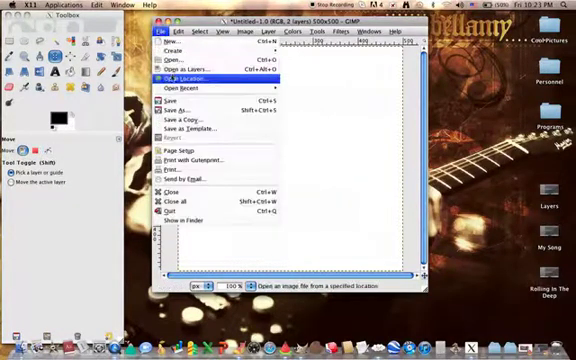
Open the black-and-white portrait photo from its folder, accepting the colour profile prompt
left_click(178, 66)
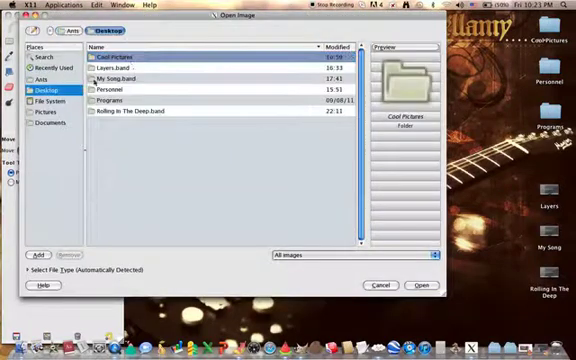
left_click(120, 56)
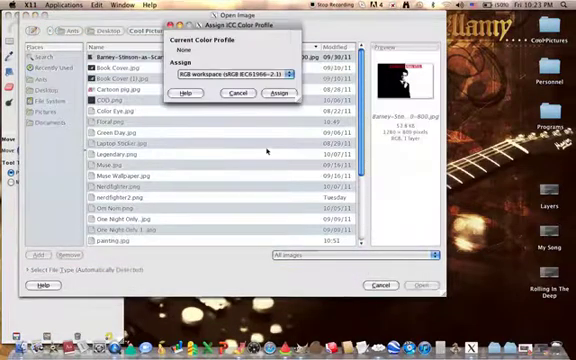
left_click(282, 92)
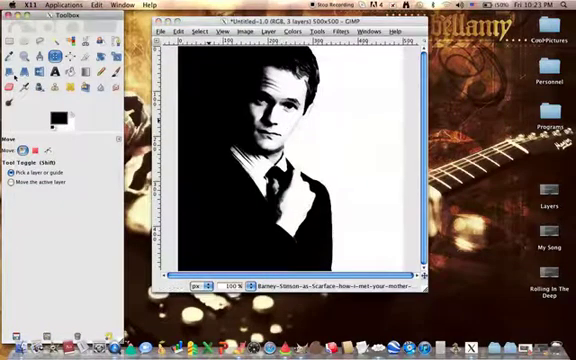
mouse_move(204, 108)
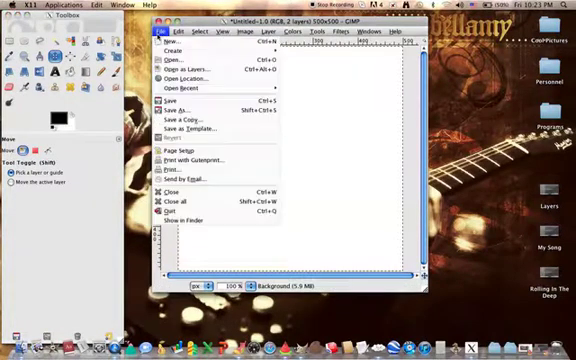
Add the profile photo as its own layer above the background and change its blend mode
left_click(184, 62)
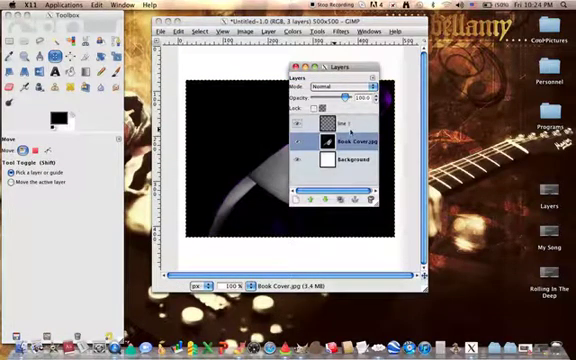
left_click(340, 124)
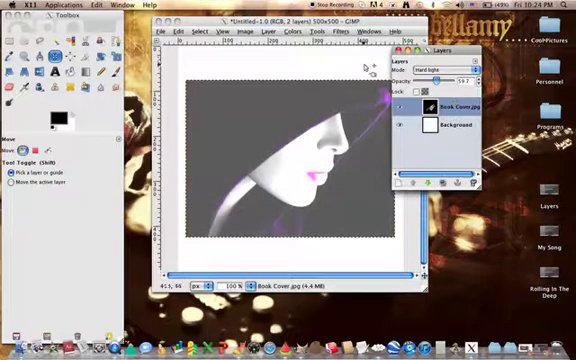
Lower the Background layer's opacity, then bring up the photo layer's context menu to merge it down
left_click(444, 124)
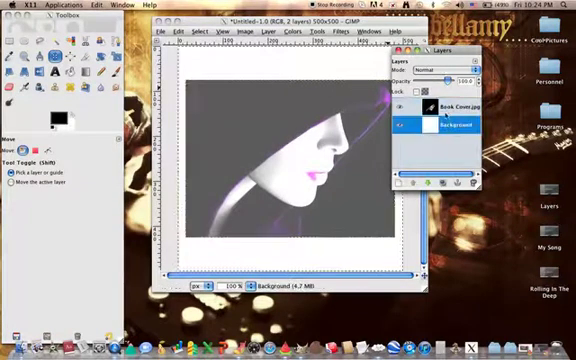
left_click(444, 124)
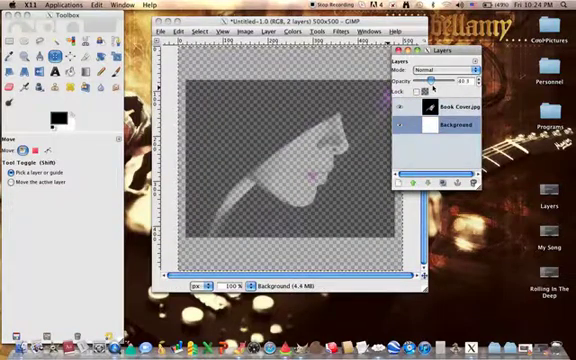
left_click_drag(436, 80, 484, 80)
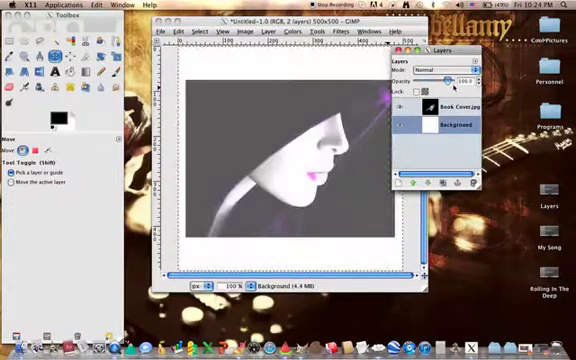
right_click(440, 100)
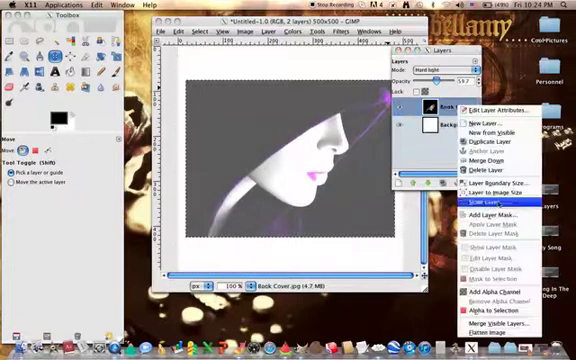